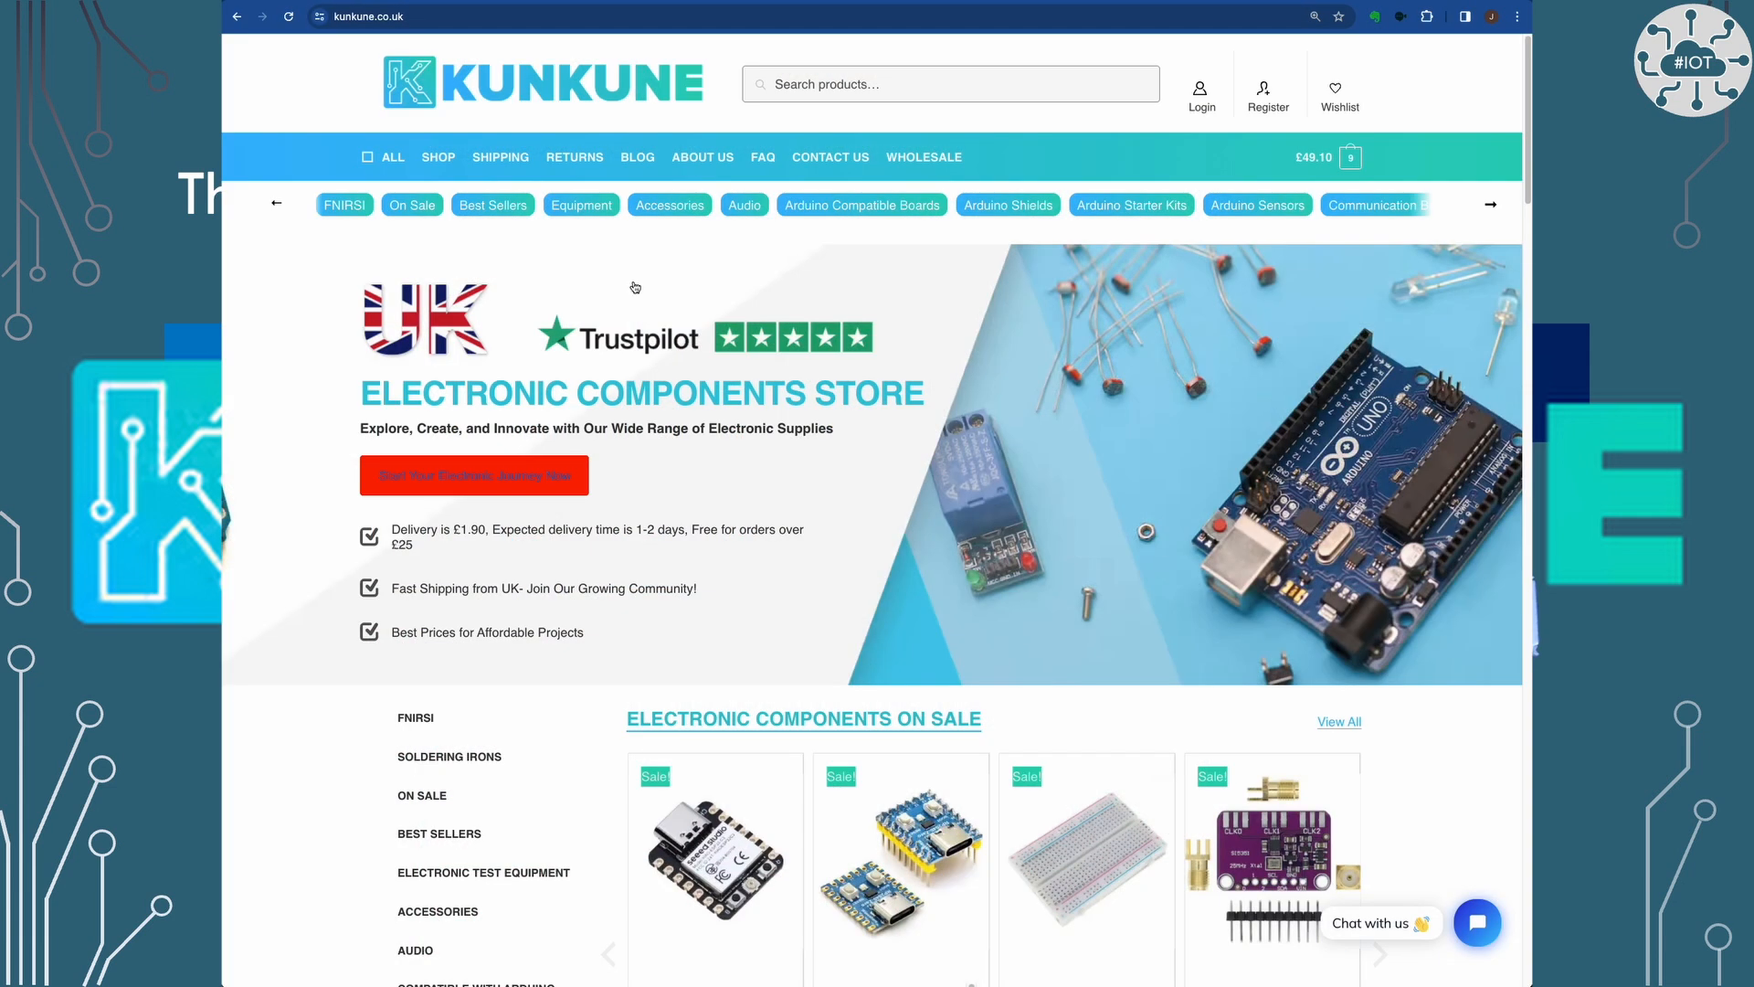
mouse_move(935, 784)
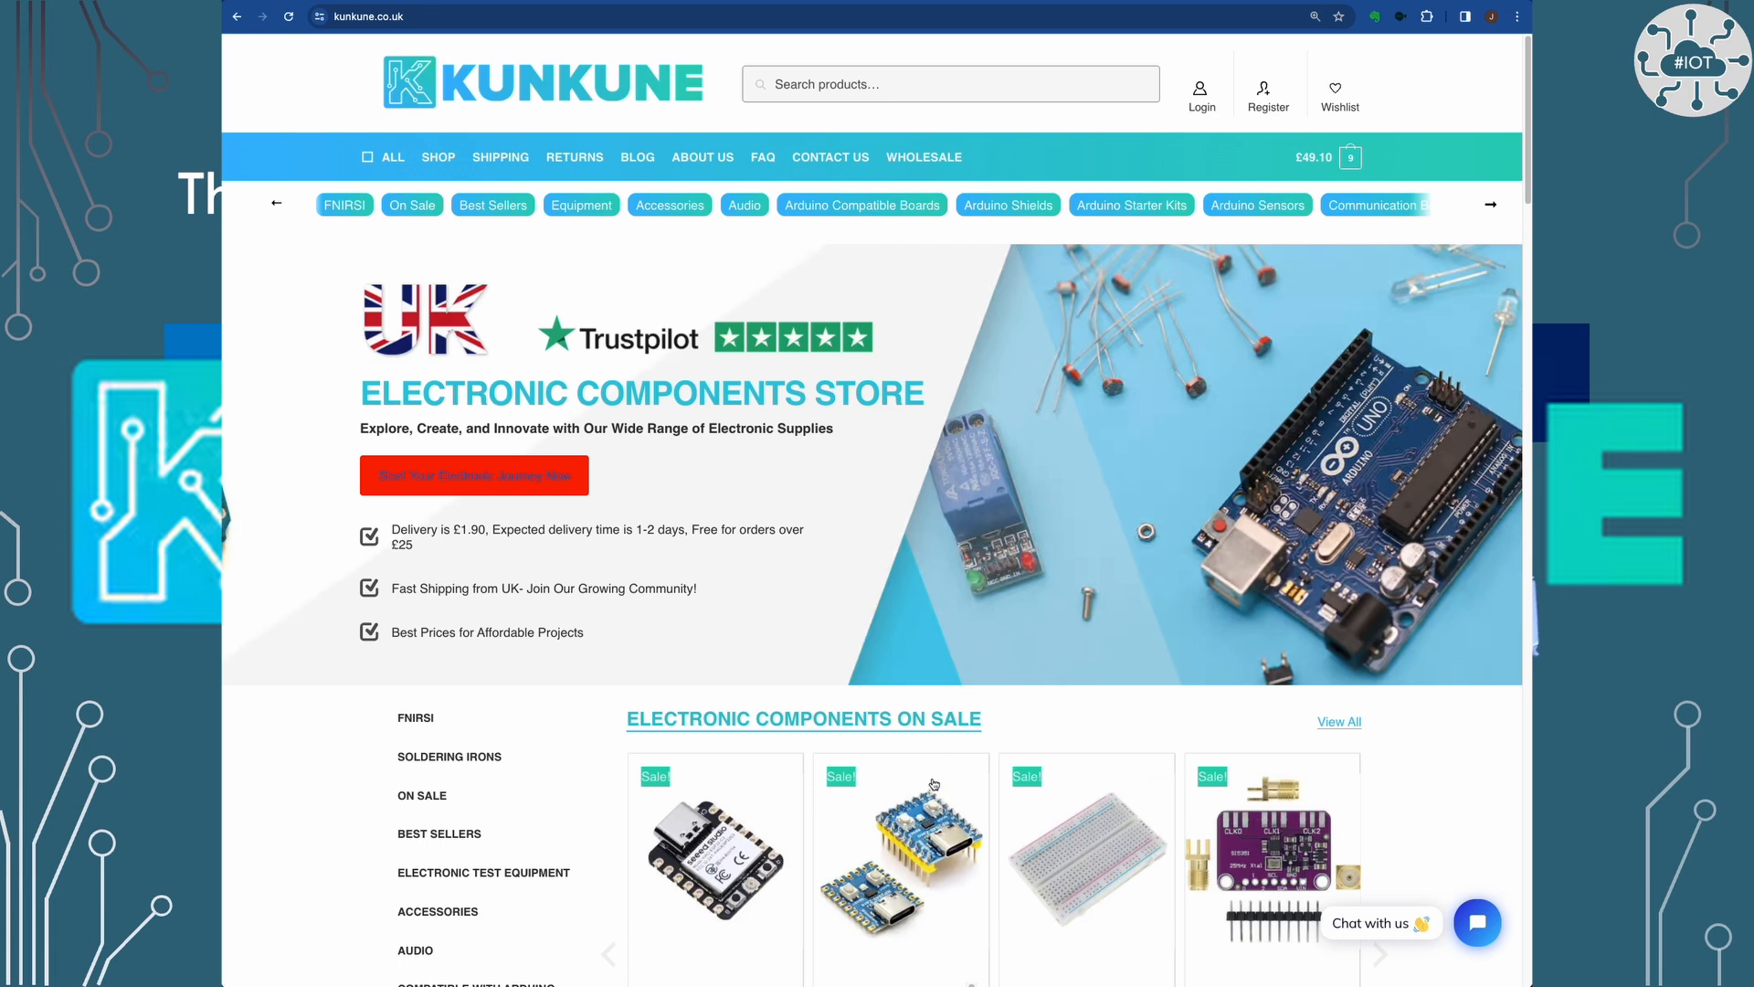
Step: Choose the unsoldered pins version of the Mini Raspberry Pi RP2040 Zero and add it to the cart
click(901, 856)
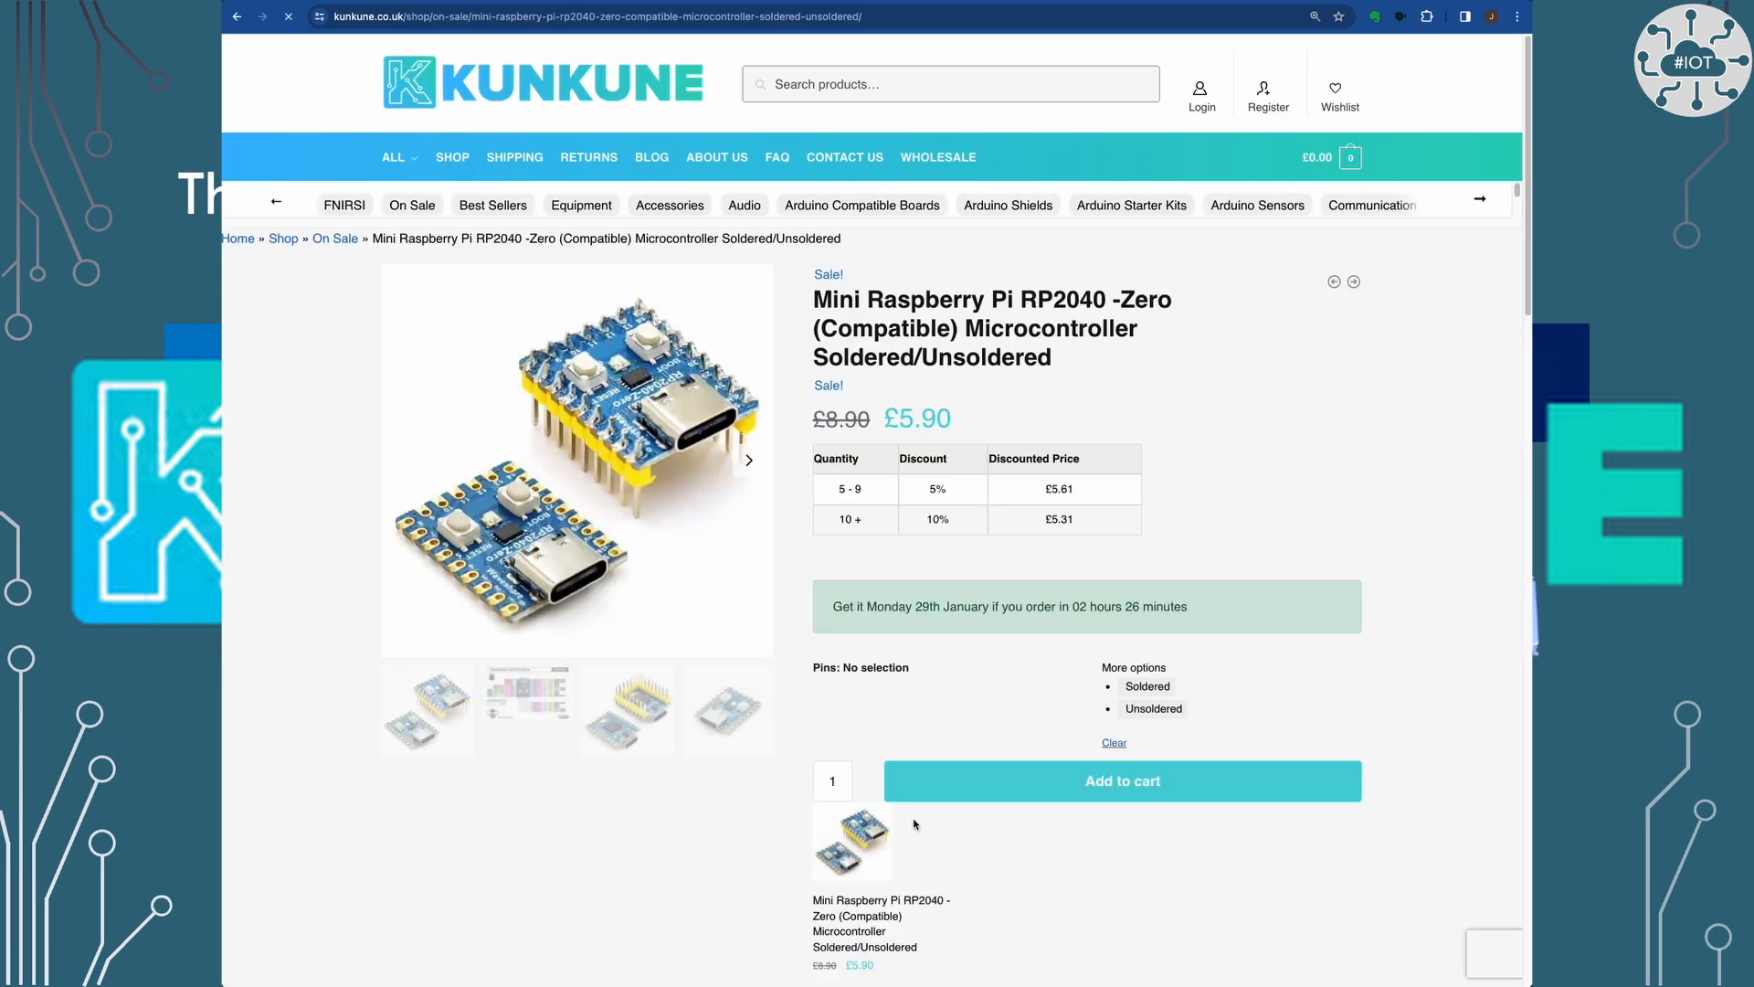
click(1120, 781)
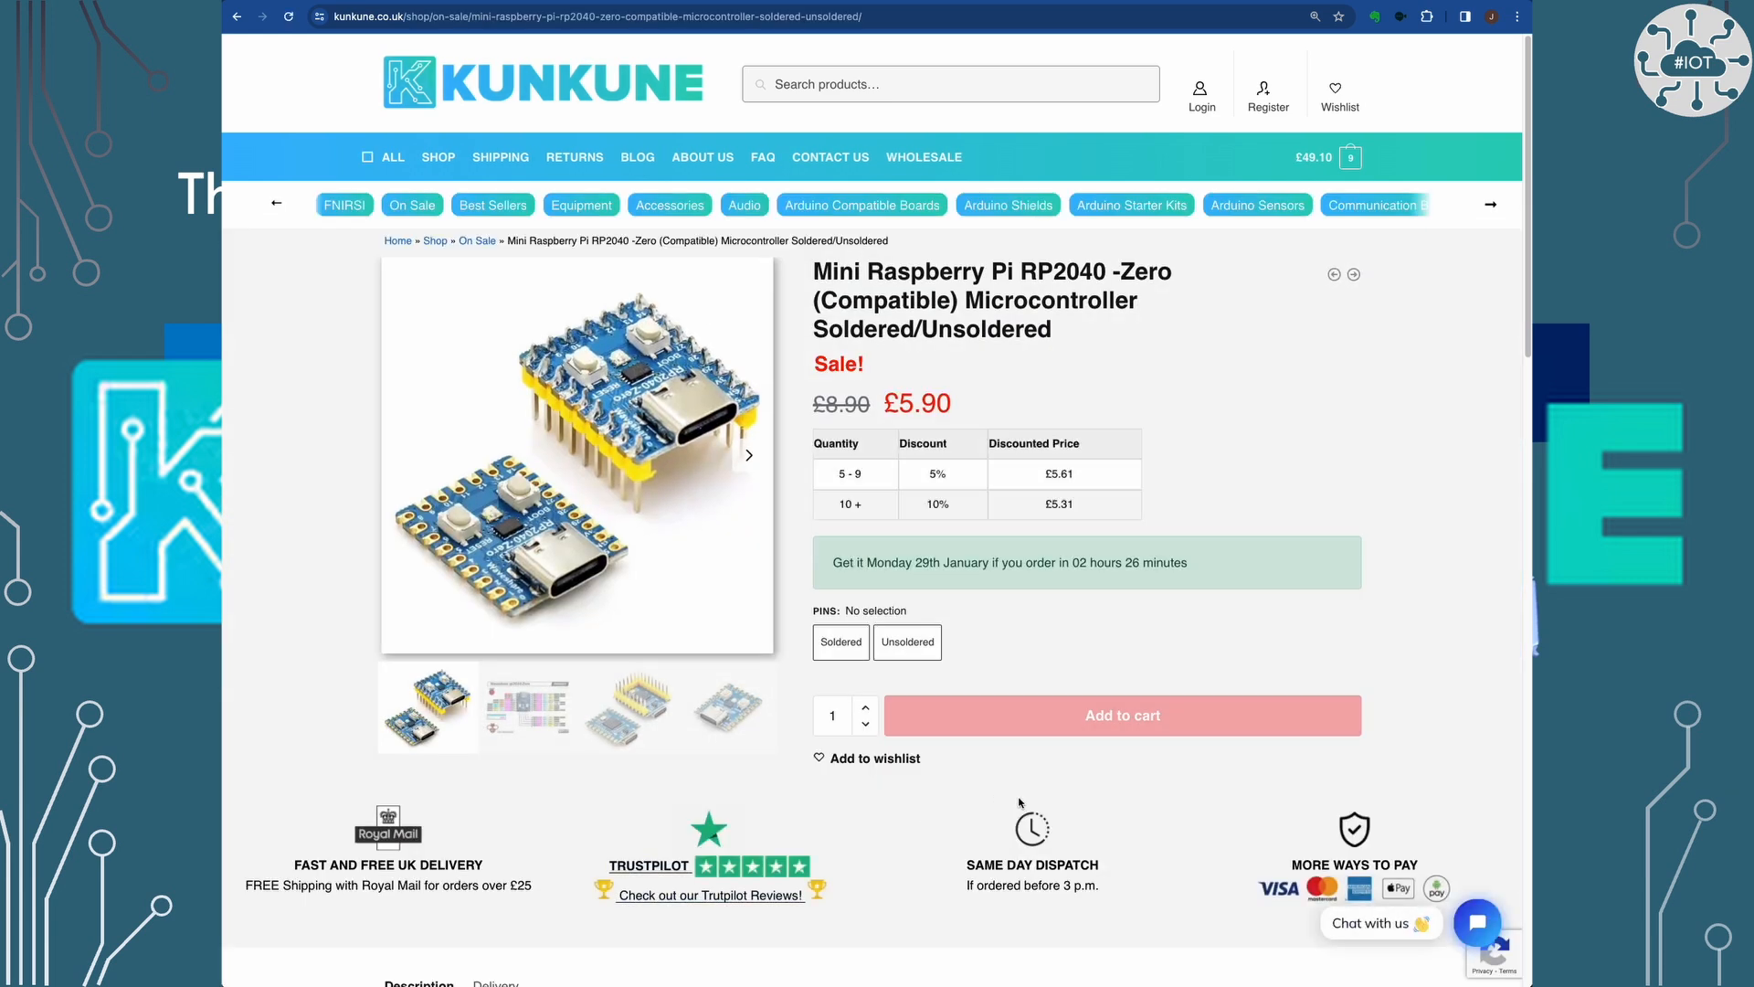
click(908, 642)
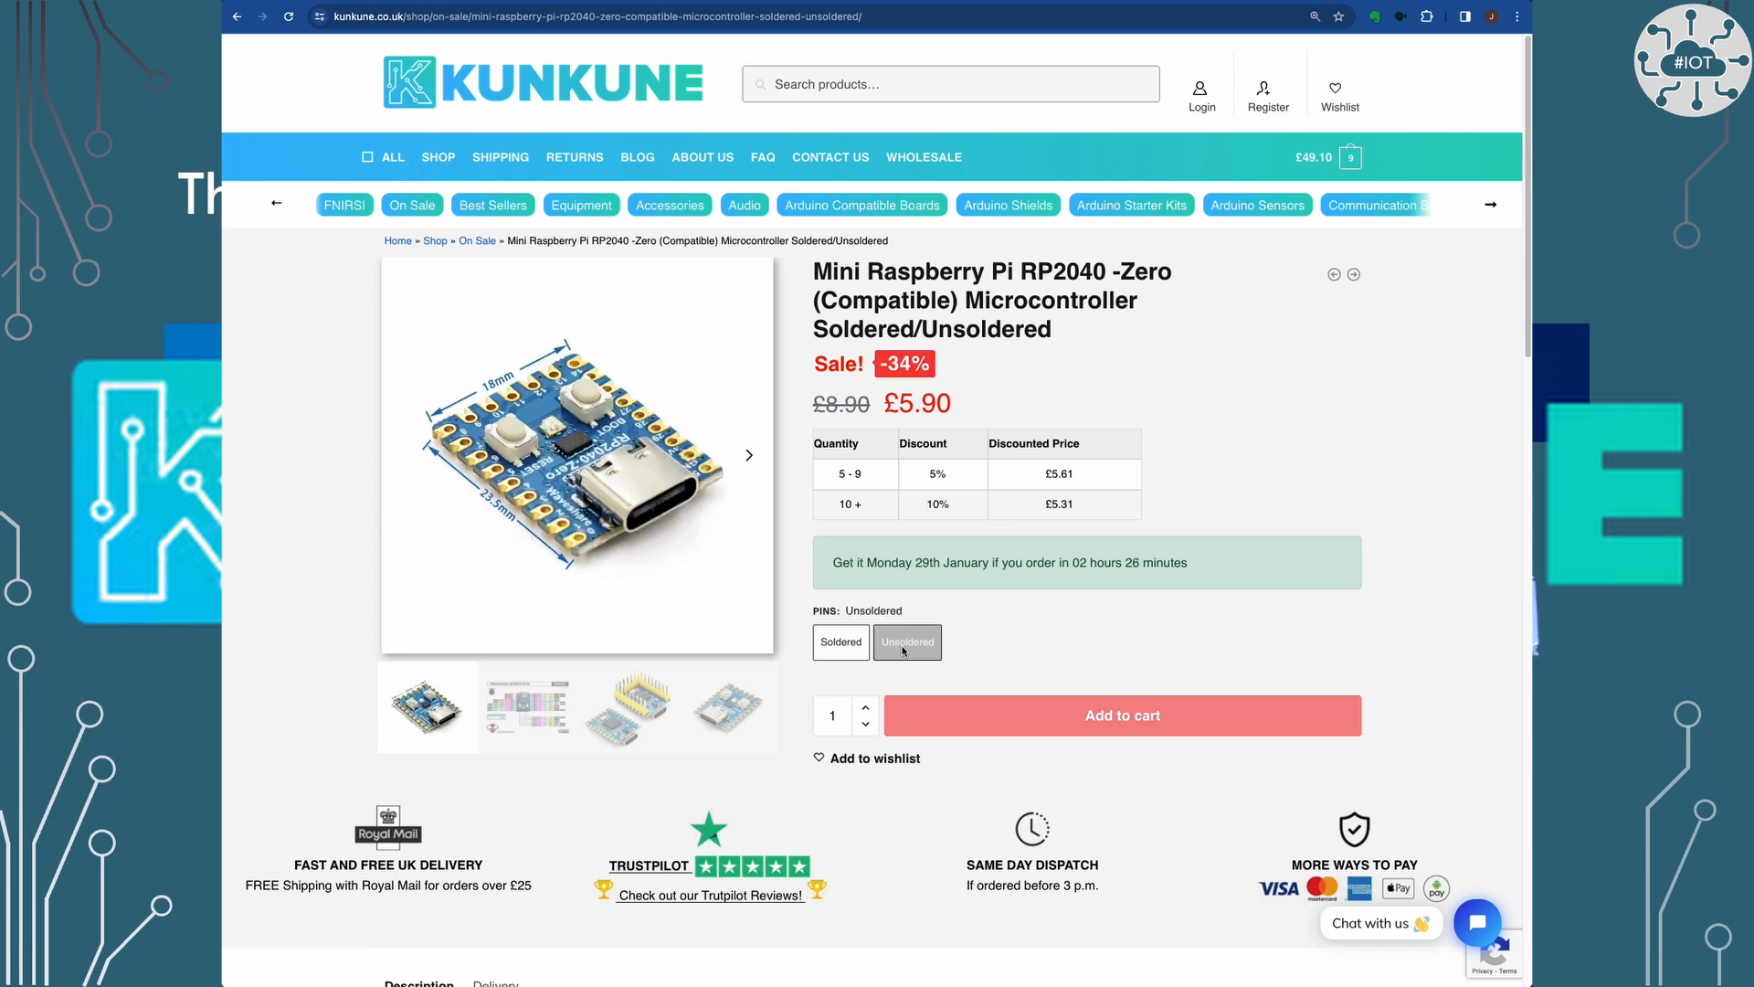
click(907, 641)
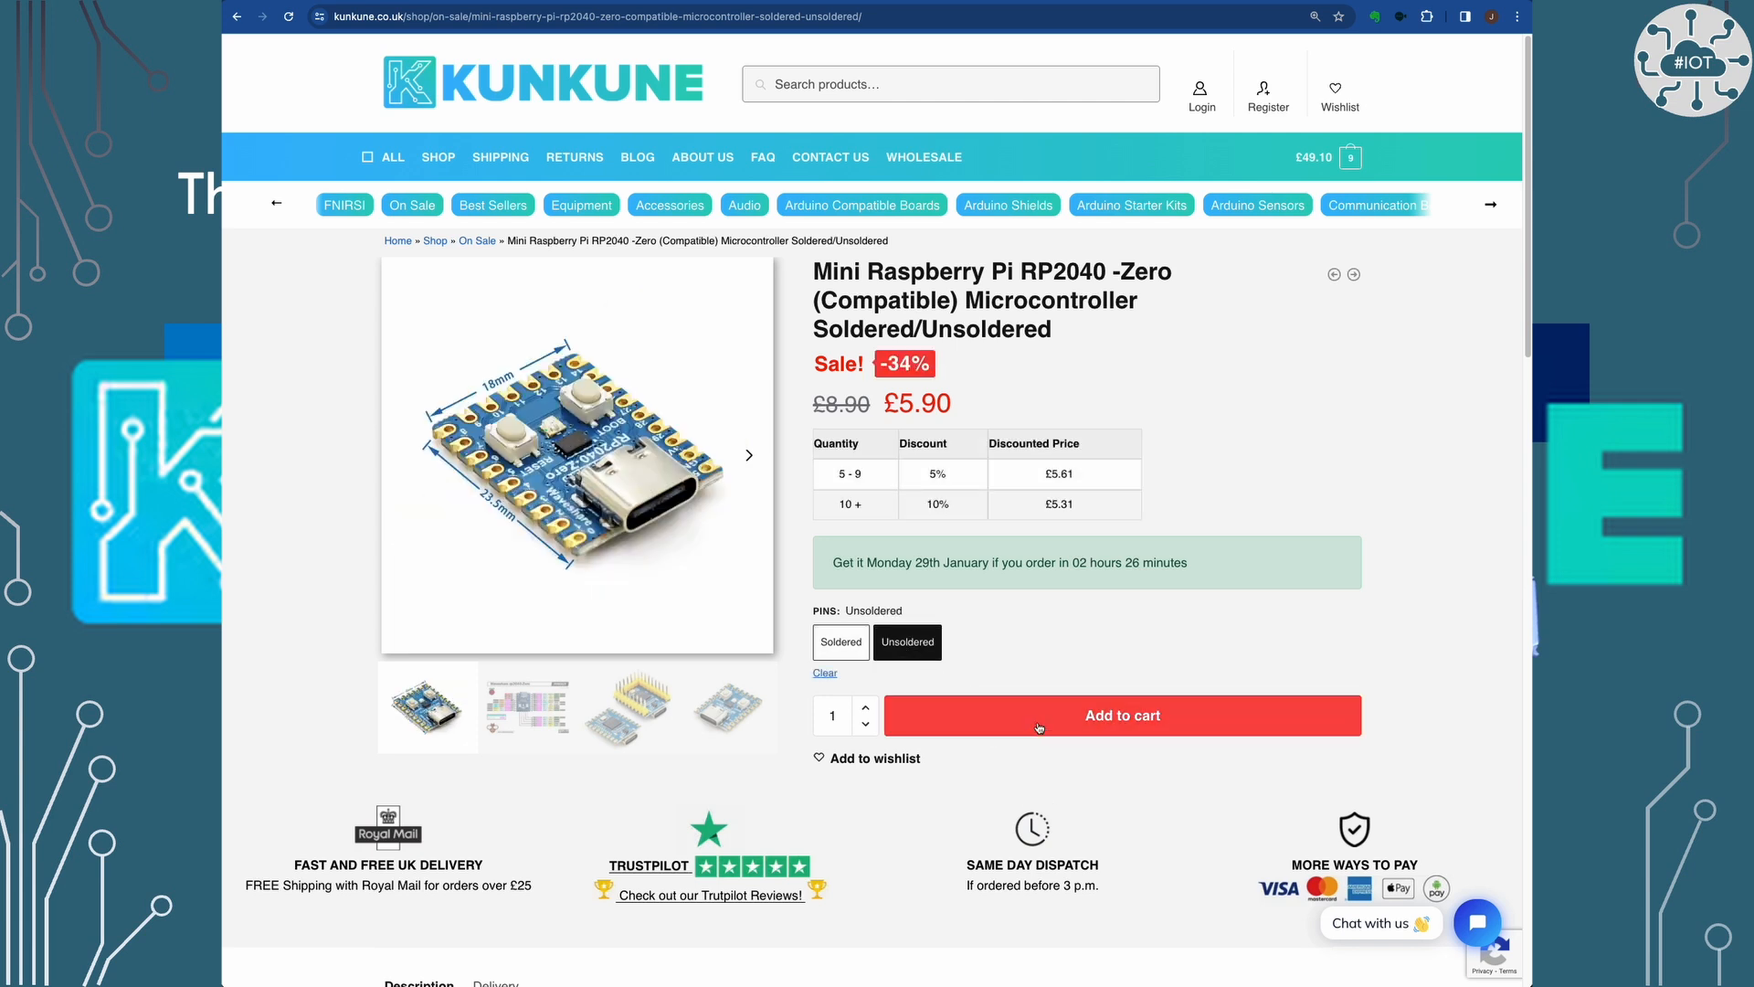
click(1120, 715)
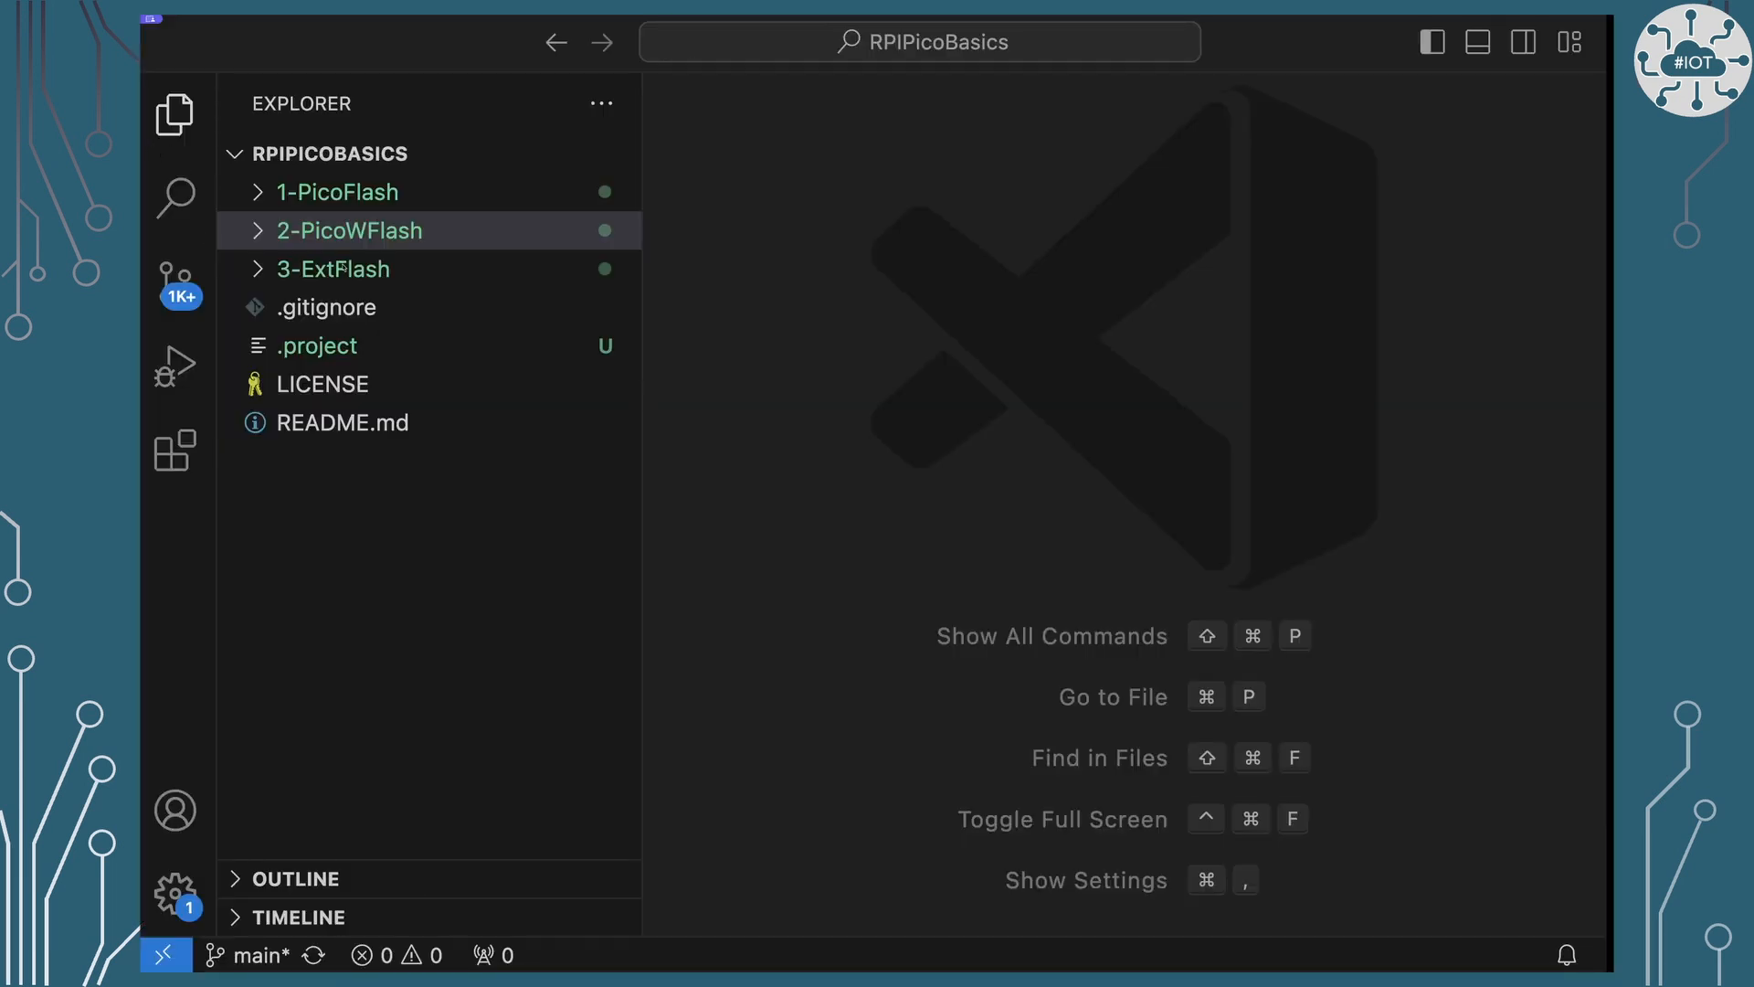
Step: Show 3-ExtFlash/src/main.c with the GPIO 2 LED-blink code and scroll through it
click(331, 269)
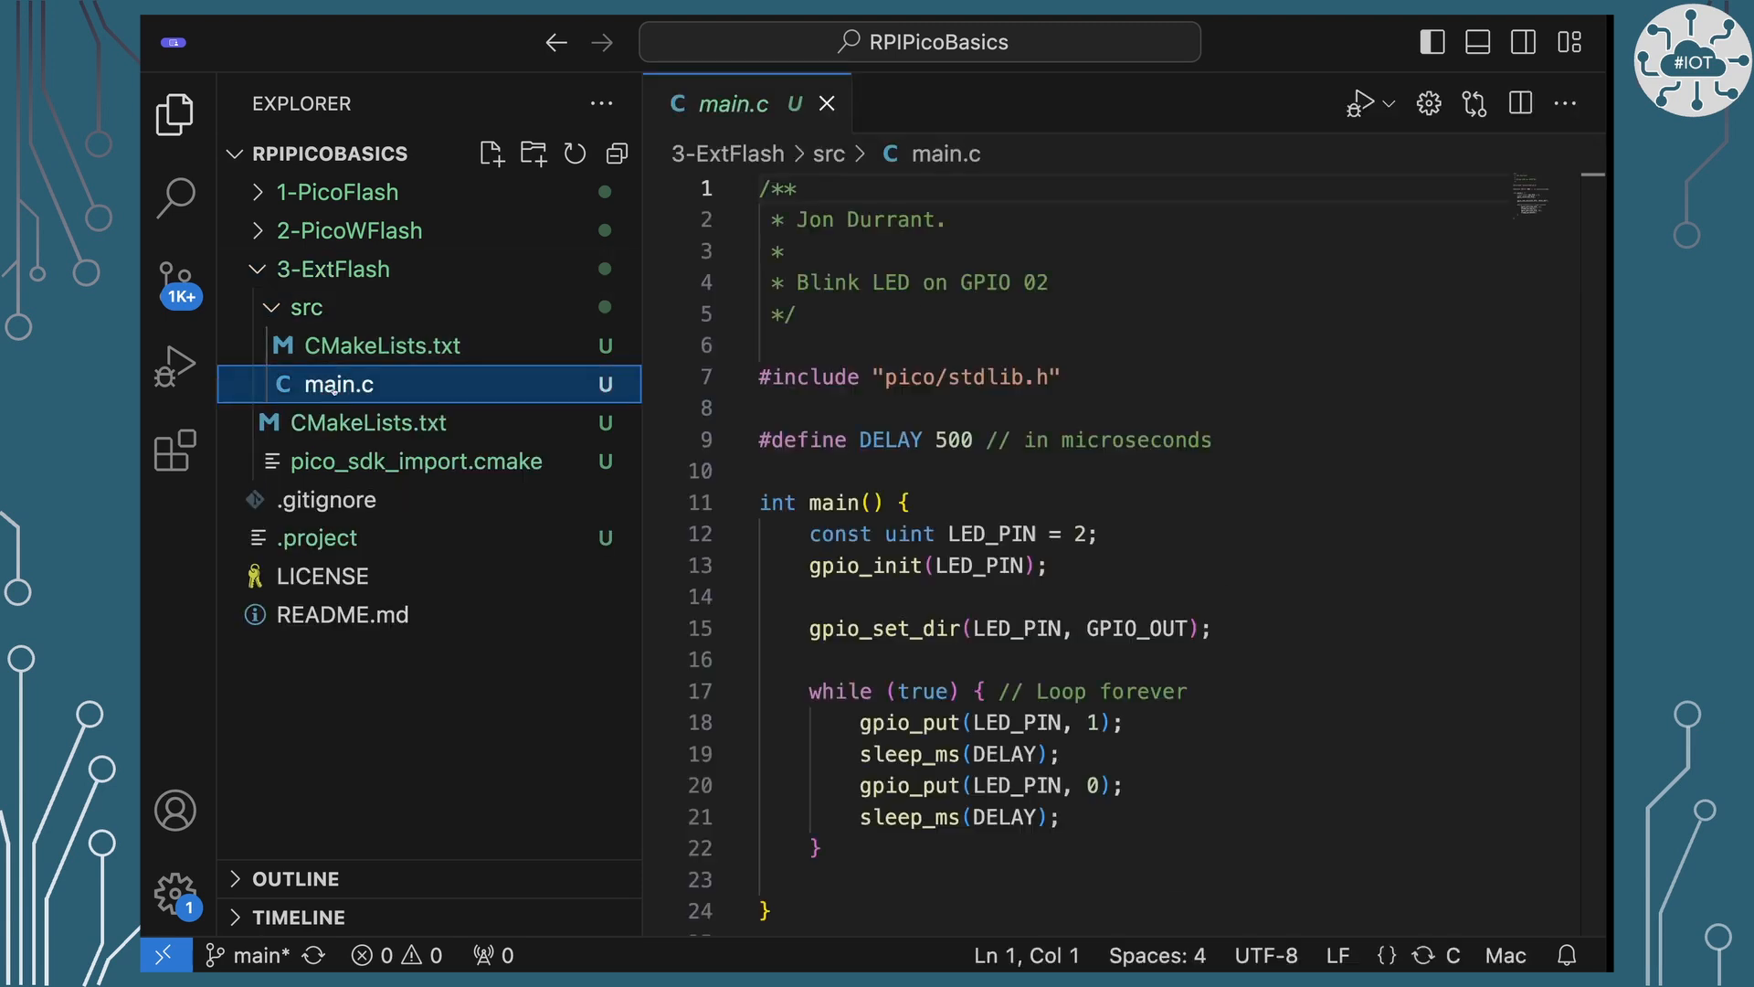
scroll(down, 3)
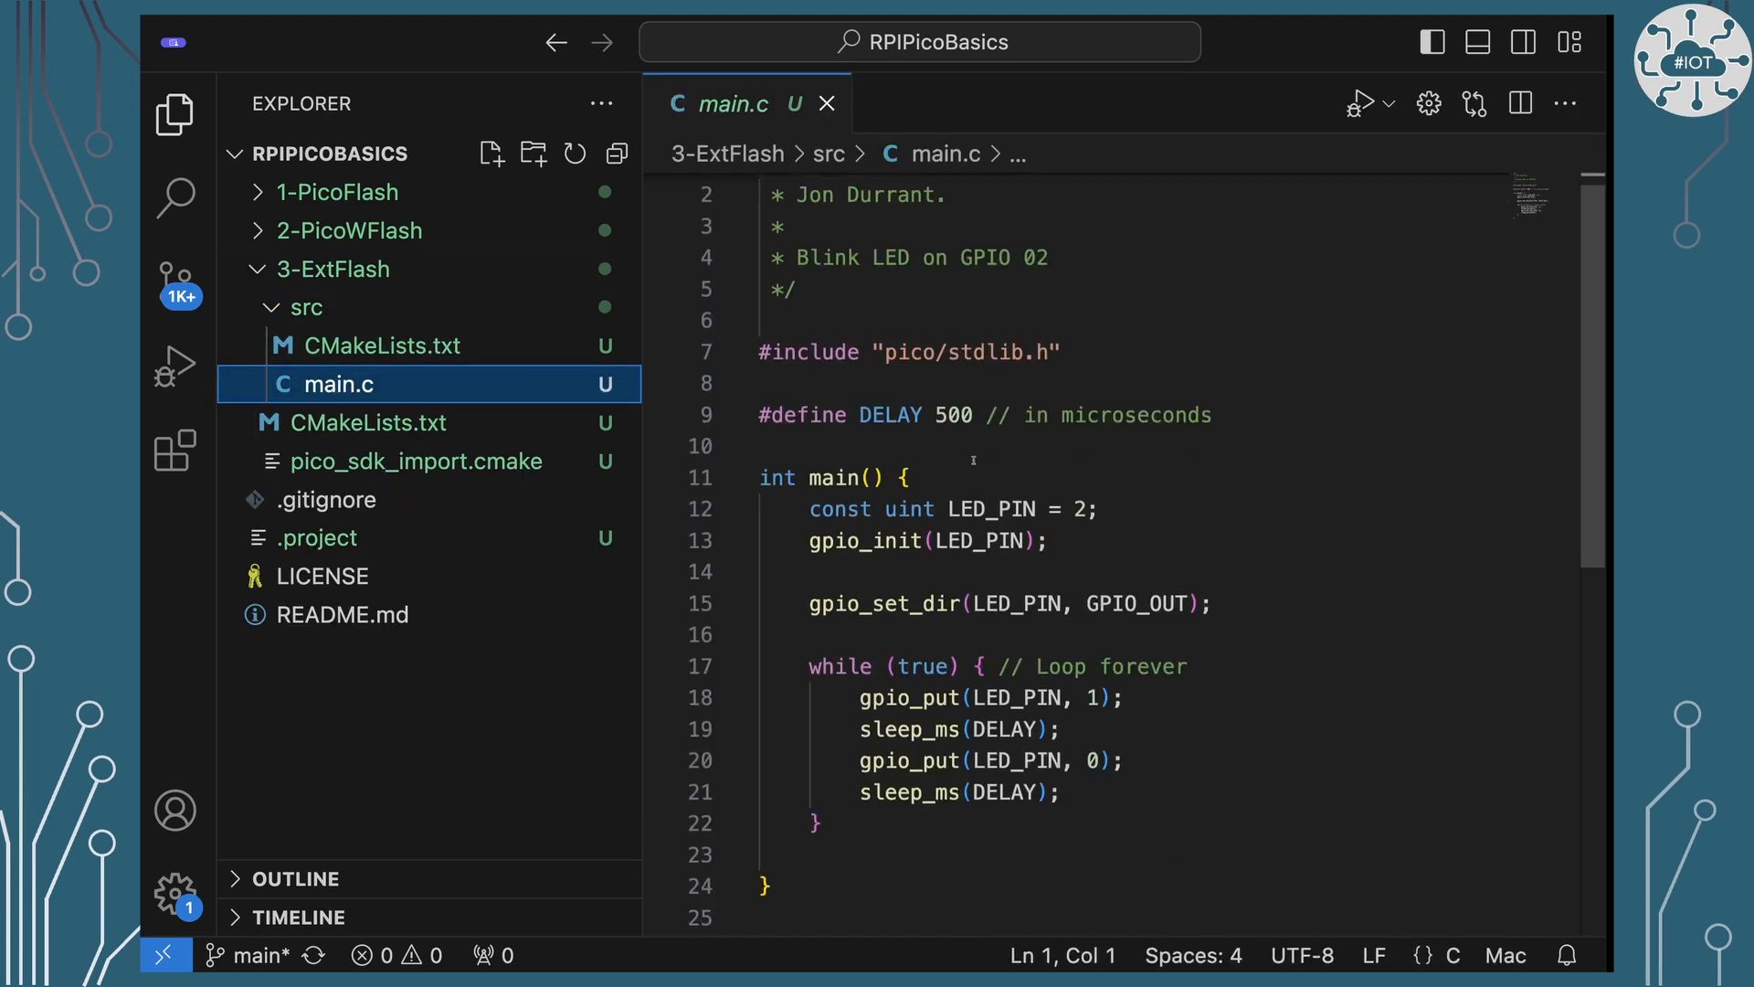
scroll(up, 3)
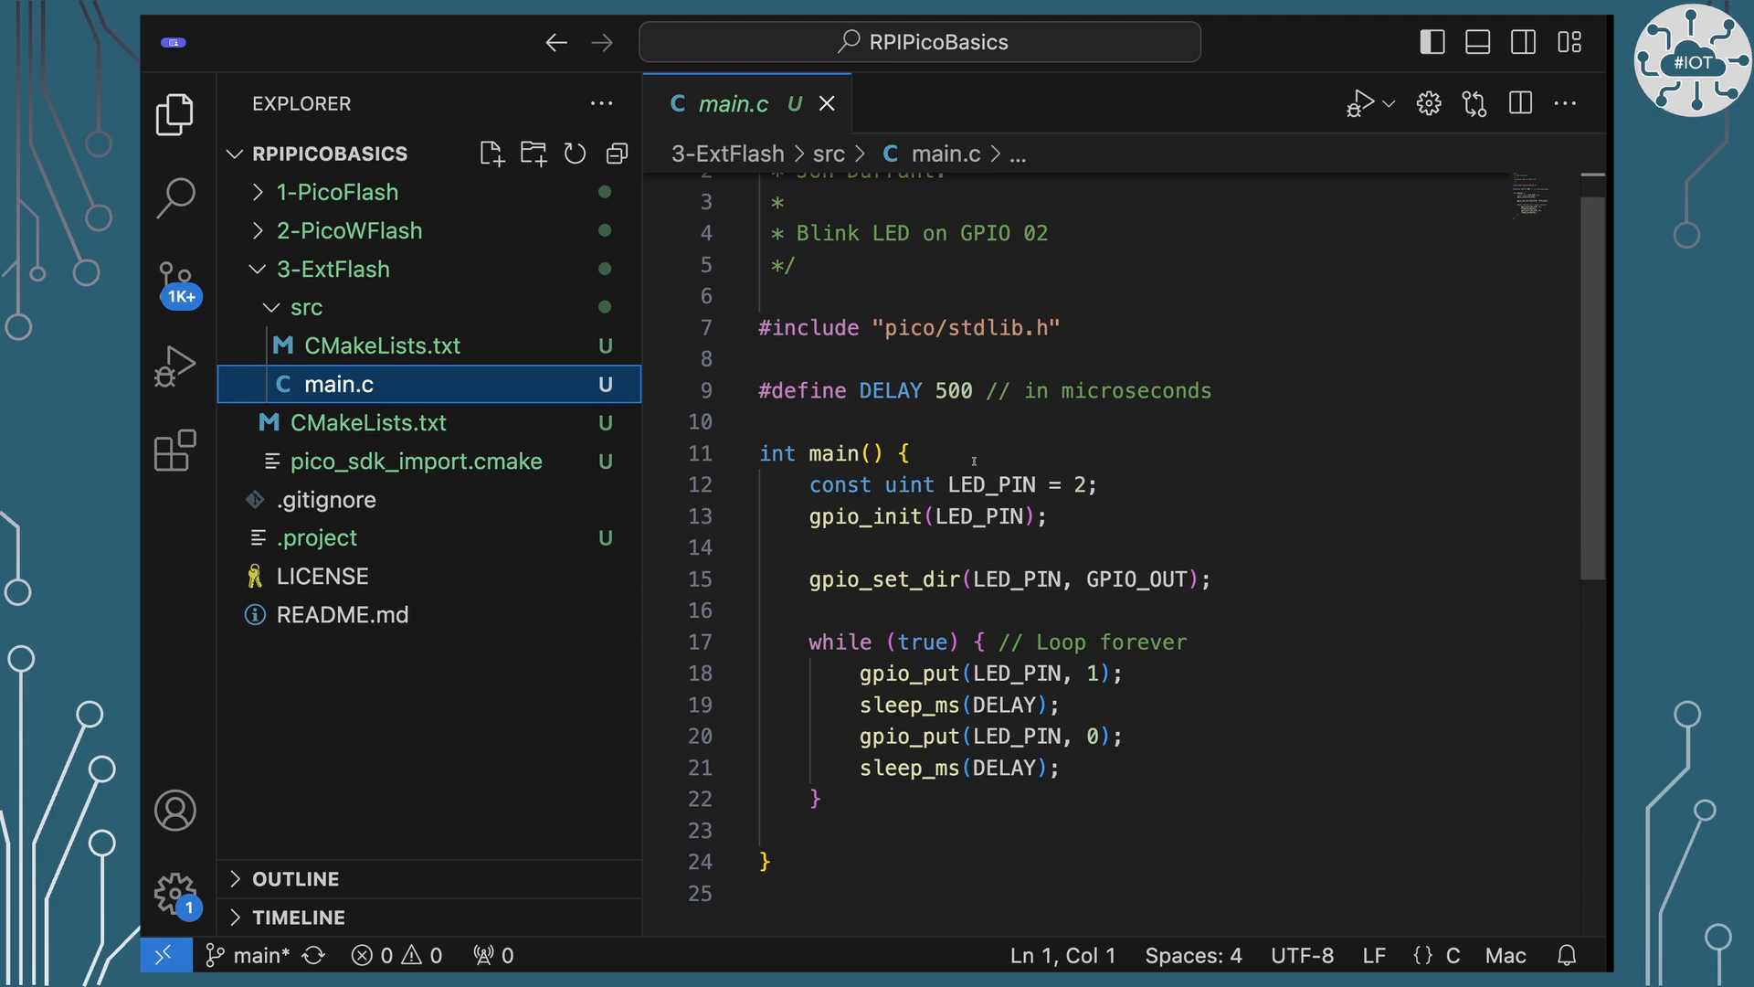
scroll(up, 3)
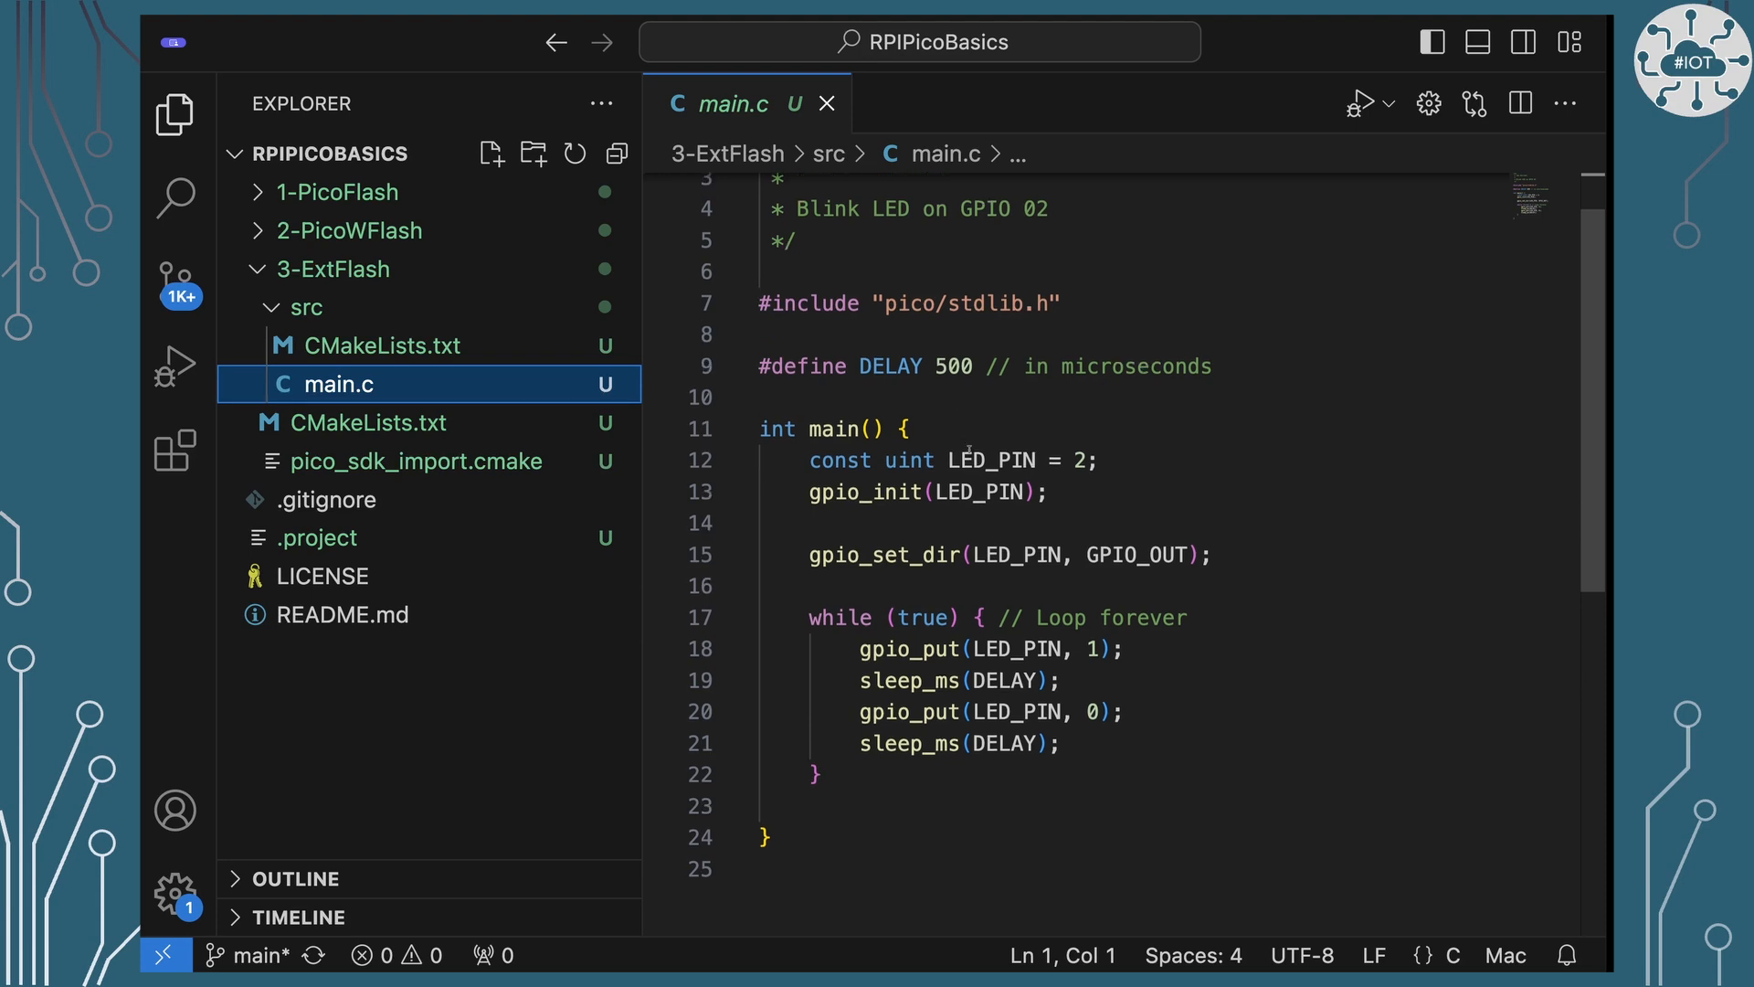